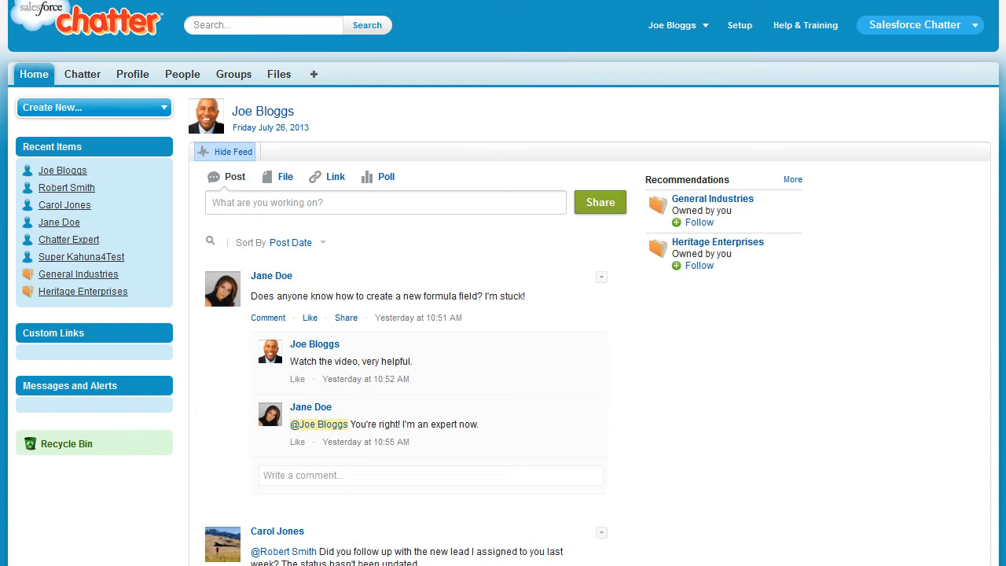
{"action": "mouse_move", "coordinate": [745, 49]}
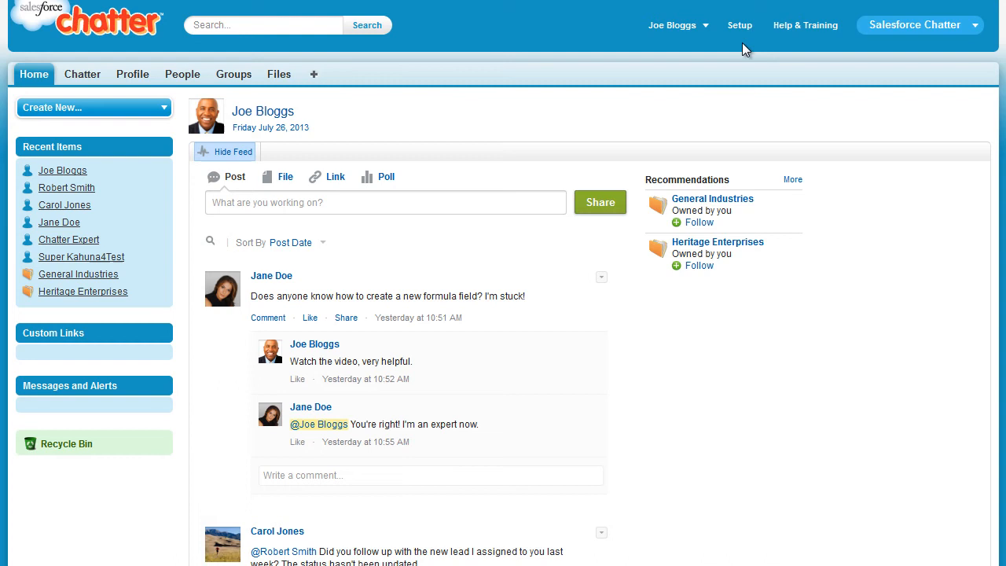
{"action": "mouse_move", "coordinate": [740, 26]}
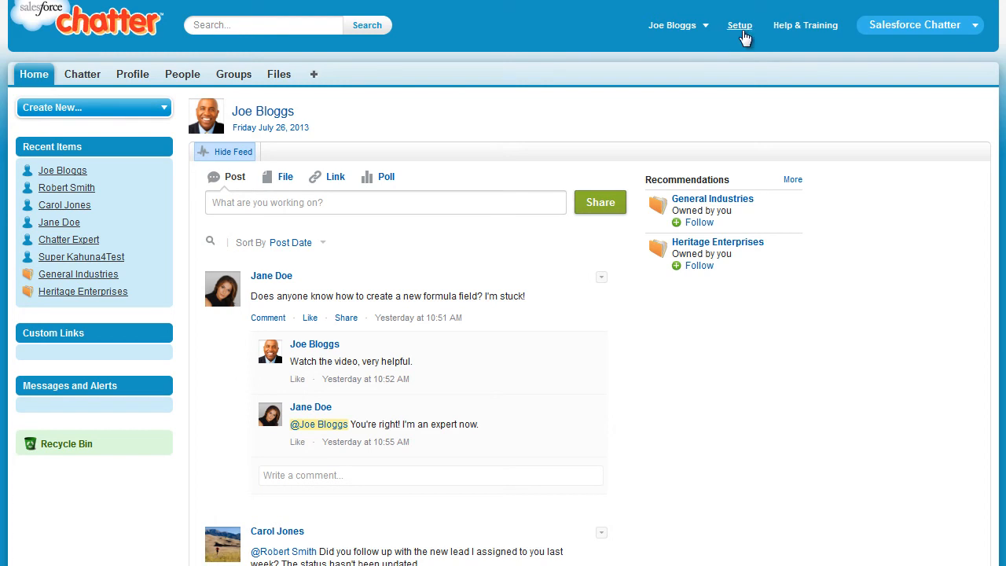
Filter the Setup menu to the Opportunities customization options via Quick Find.
{"action": "left_click", "coordinate": [739, 25]}
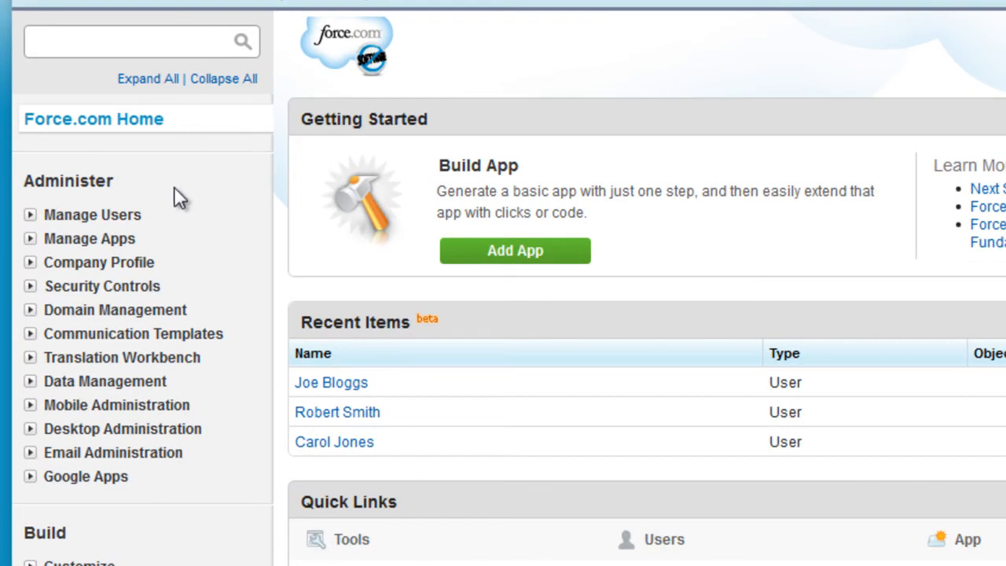
{"action": "type", "text": "O"}
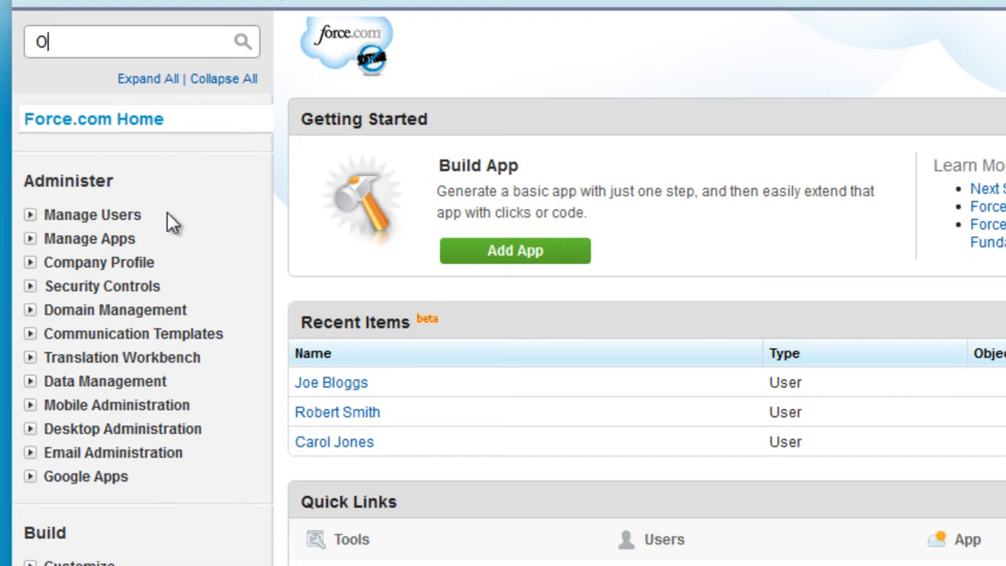
{"action": "type", "text": "pportunities"}
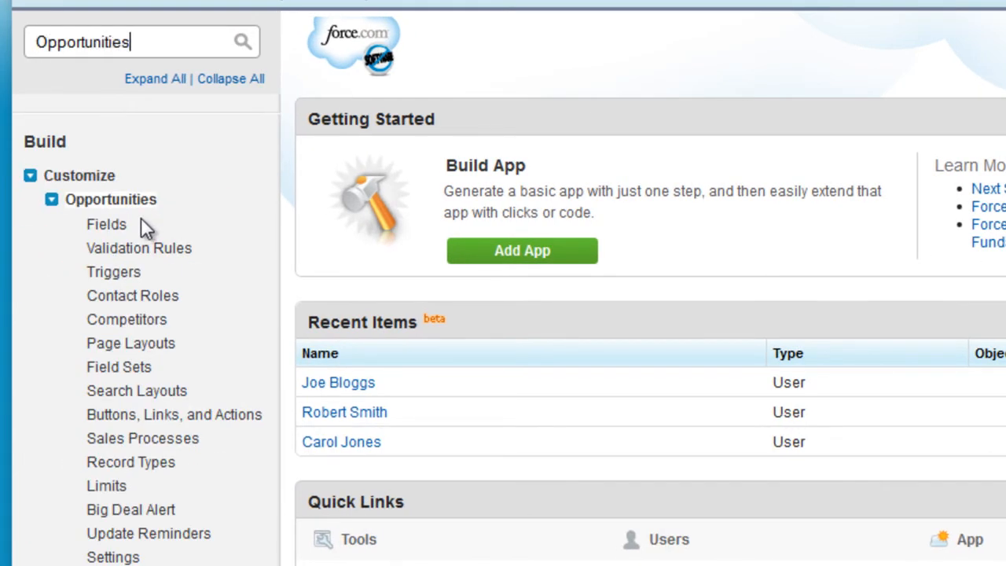
Begin a new Opportunity custom field of type Formula.
{"action": "left_click", "coordinate": [106, 224]}
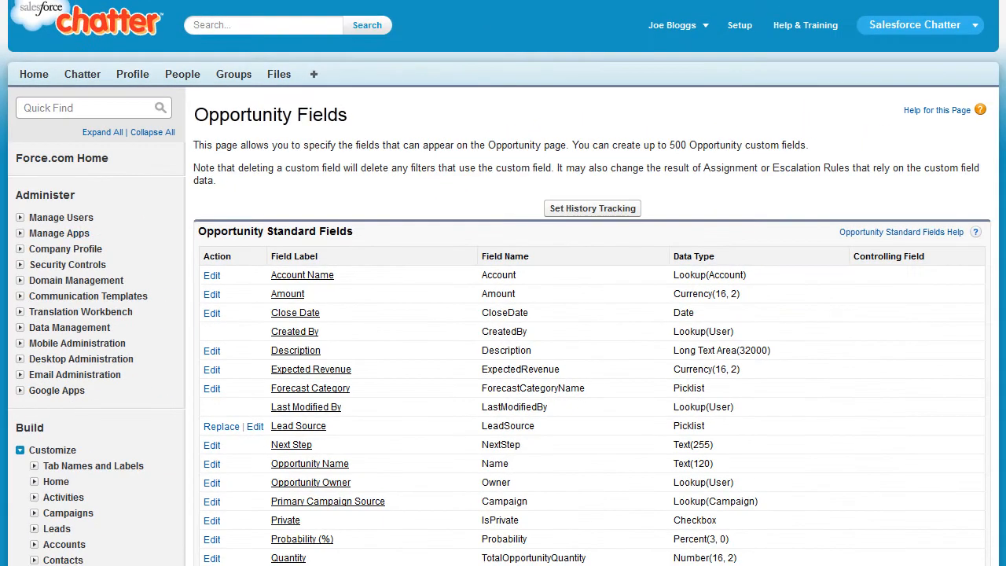
{"action": "scroll", "scroll_direction": "down", "scroll_amount": 3}
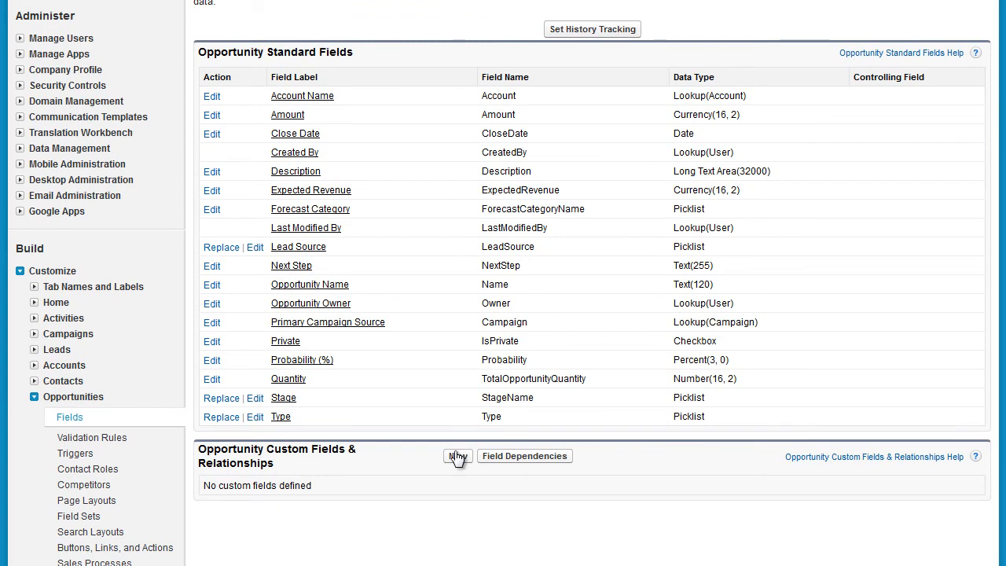
{"action": "left_click", "coordinate": [457, 455]}
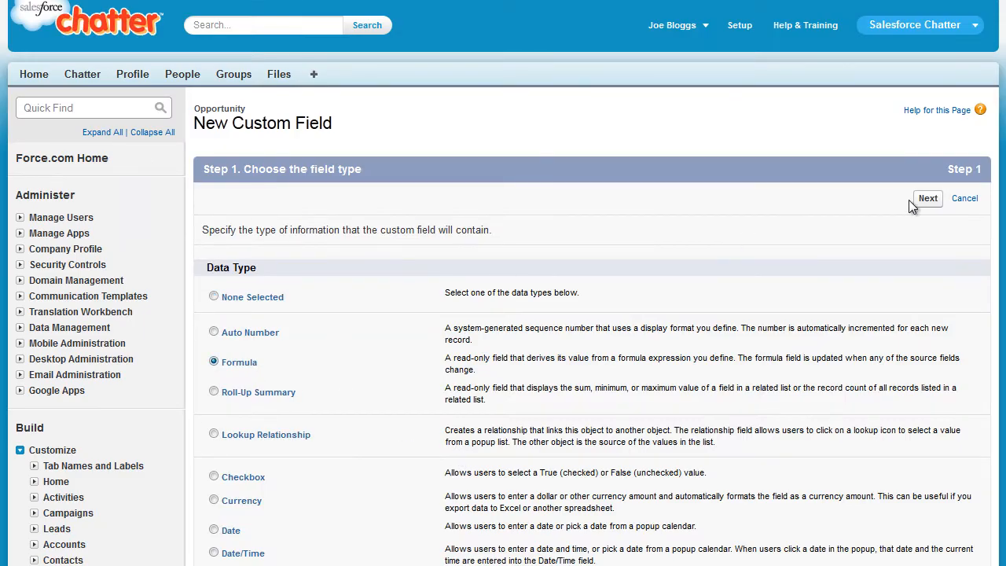
{"action": "left_click", "coordinate": [927, 198]}
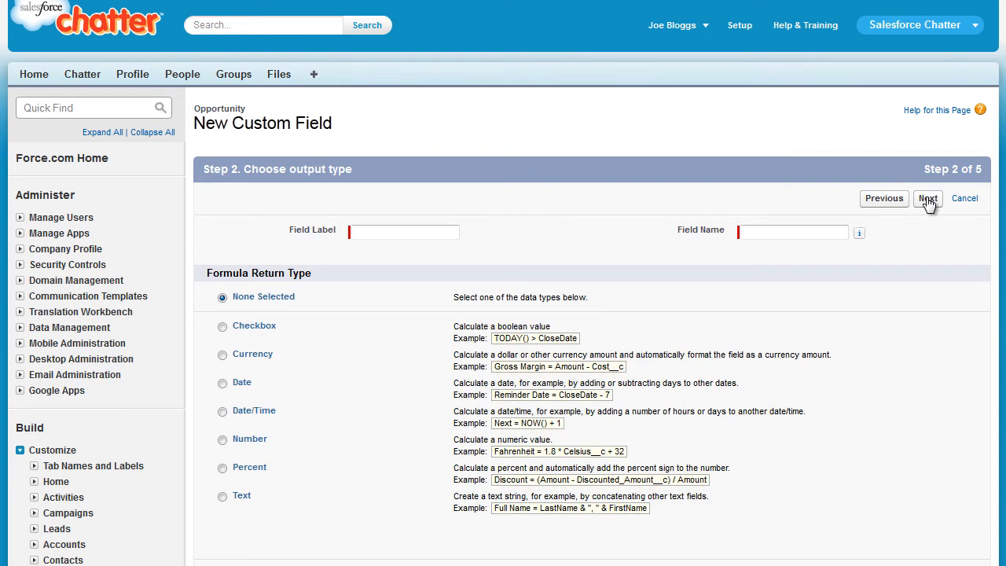
{"action": "mouse_move", "coordinate": [480, 228]}
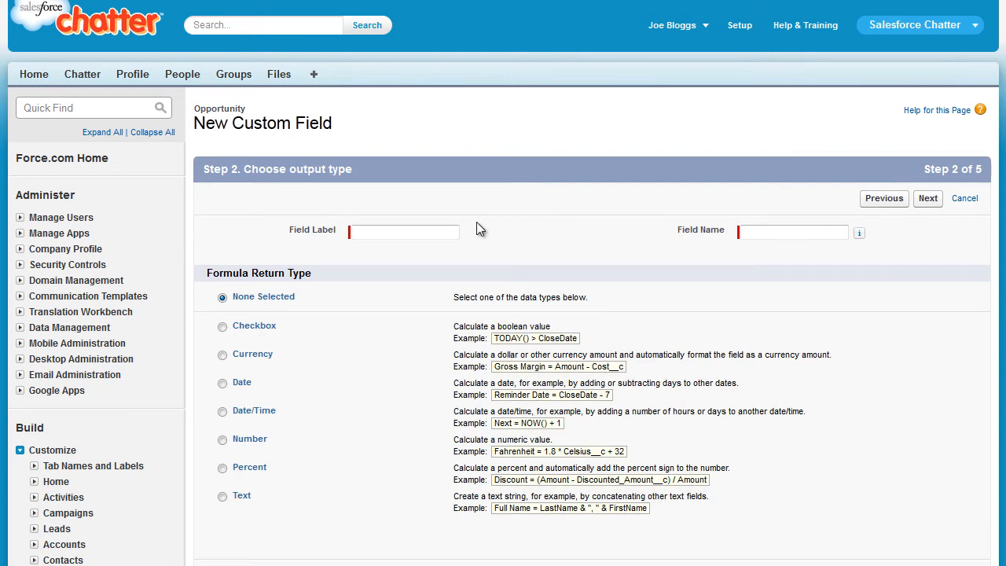
Label the field 'Discounted Amount' and set its return type to Currency.
{"action": "type", "text": "D"}
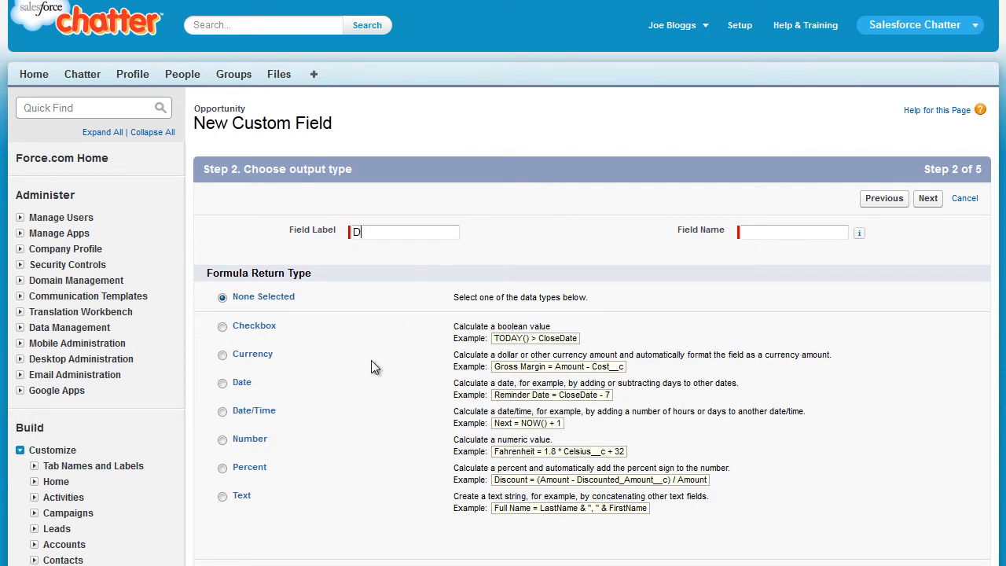
{"action": "type", "text": "iscounted Amount"}
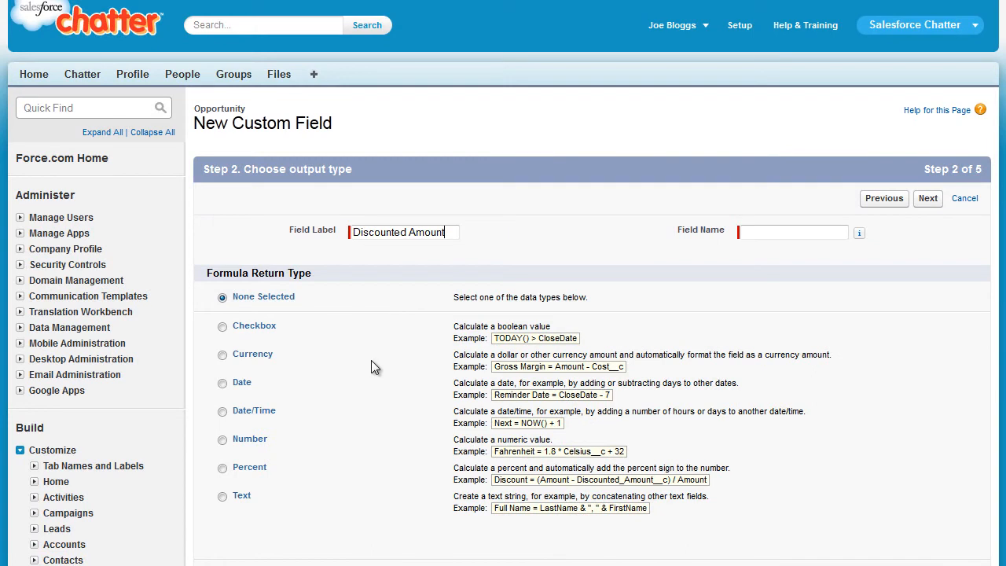
{"action": "mouse_move", "coordinate": [307, 351]}
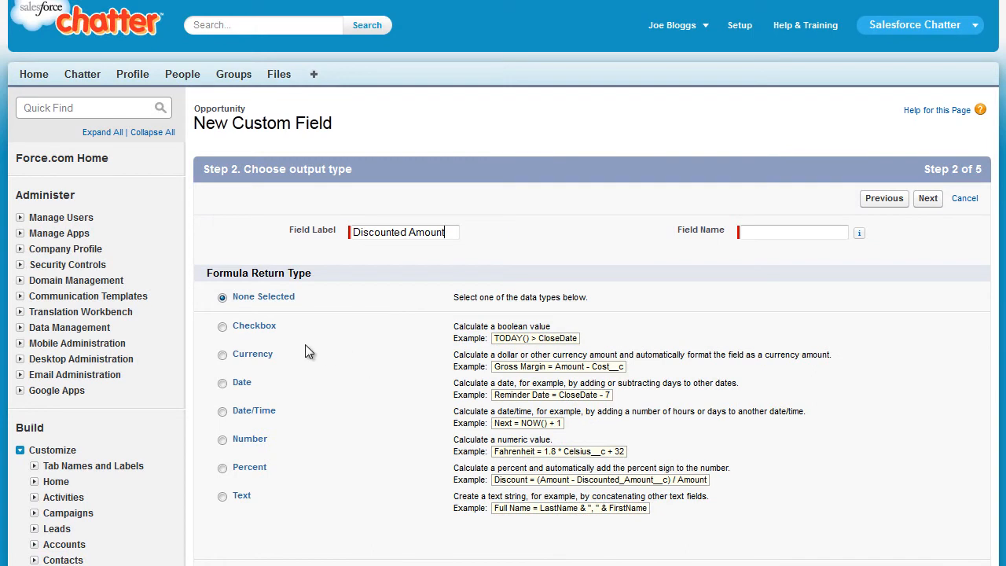
{"action": "left_click", "coordinate": [222, 355]}
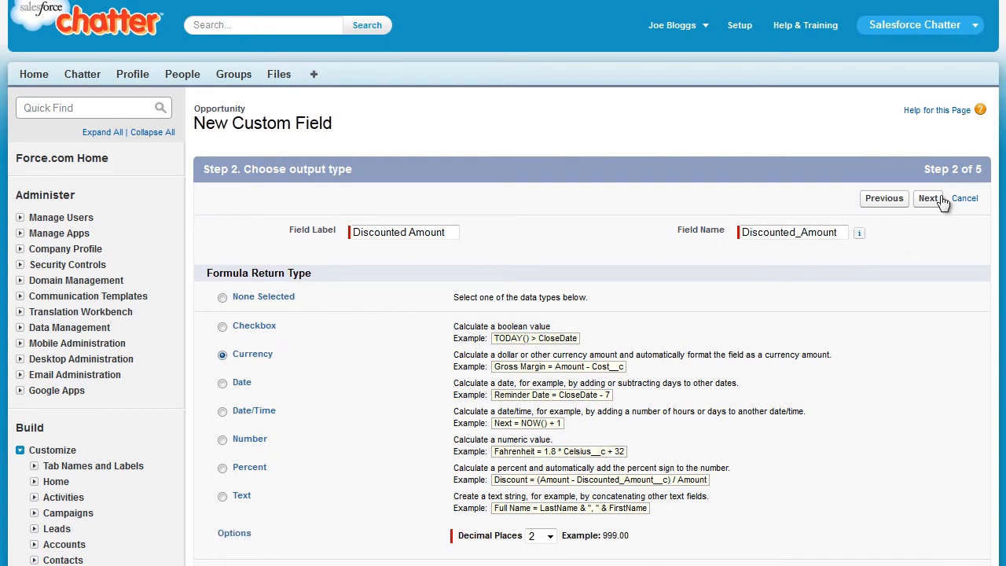
Insert the Opportunity Amount field as the start of the formula.
{"action": "left_click", "coordinate": [928, 198]}
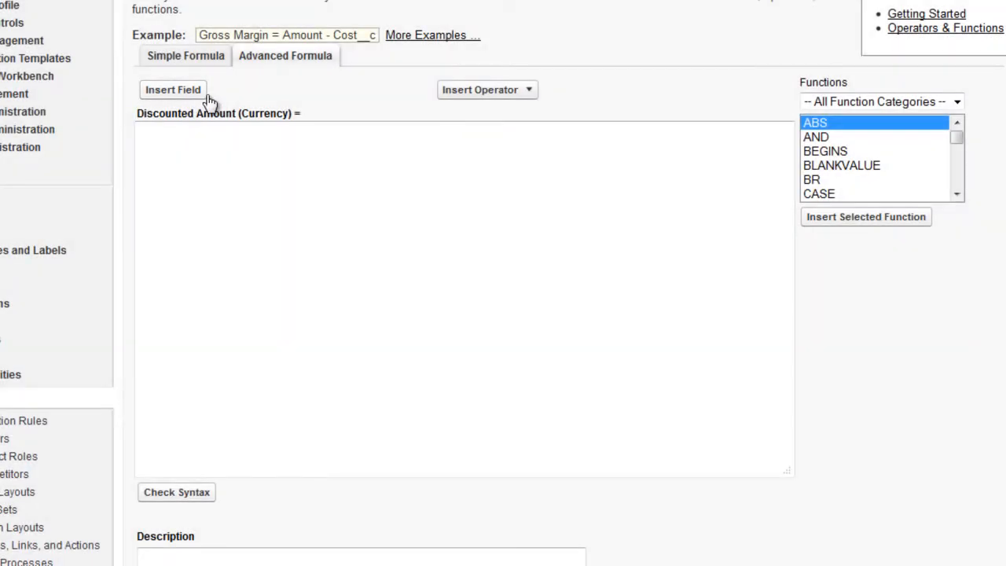
{"action": "left_click", "coordinate": [172, 89]}
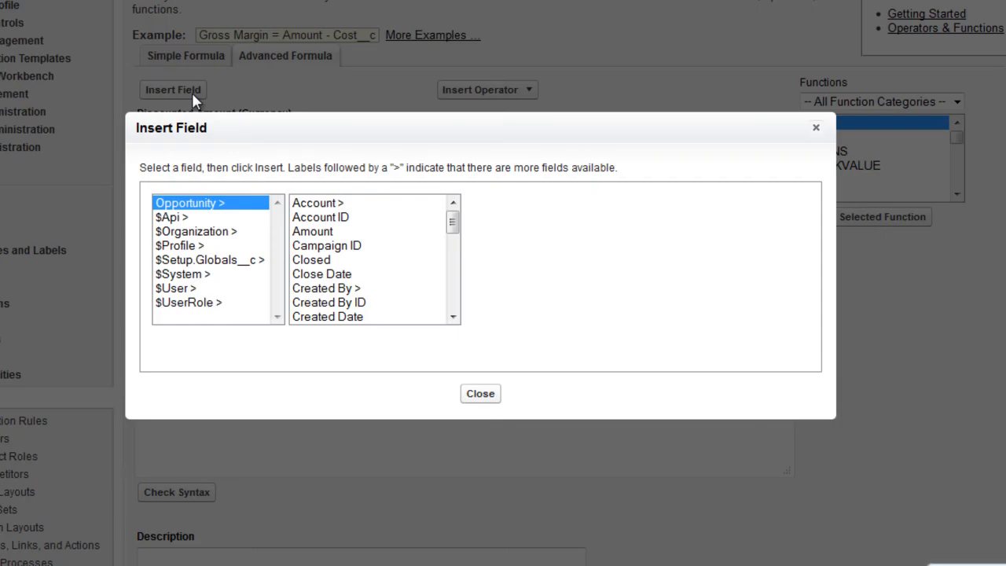
{"action": "mouse_move", "coordinate": [295, 226]}
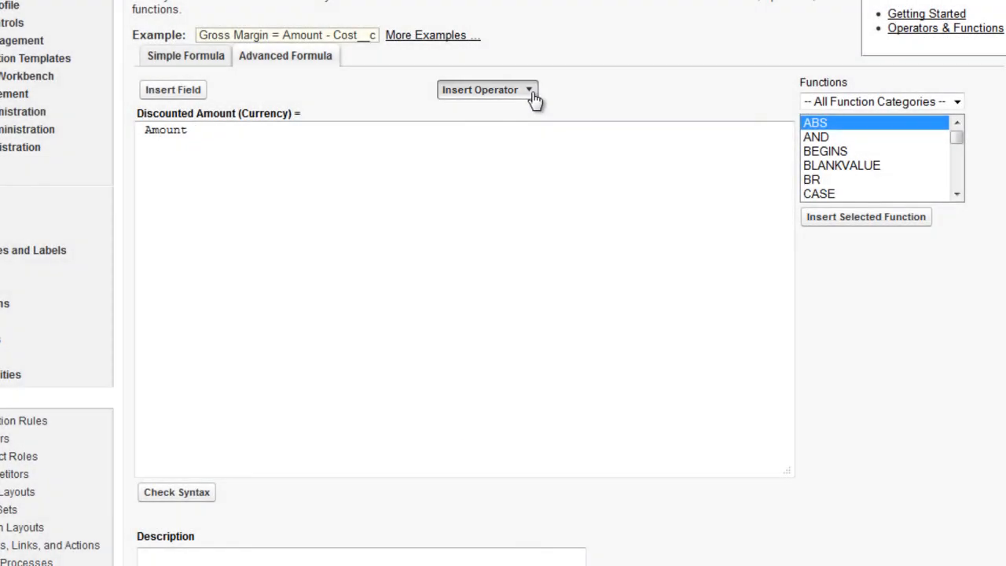
Complete the expression to read Amount - ( Amount * 0.15 ).
{"action": "left_click", "coordinate": [484, 89]}
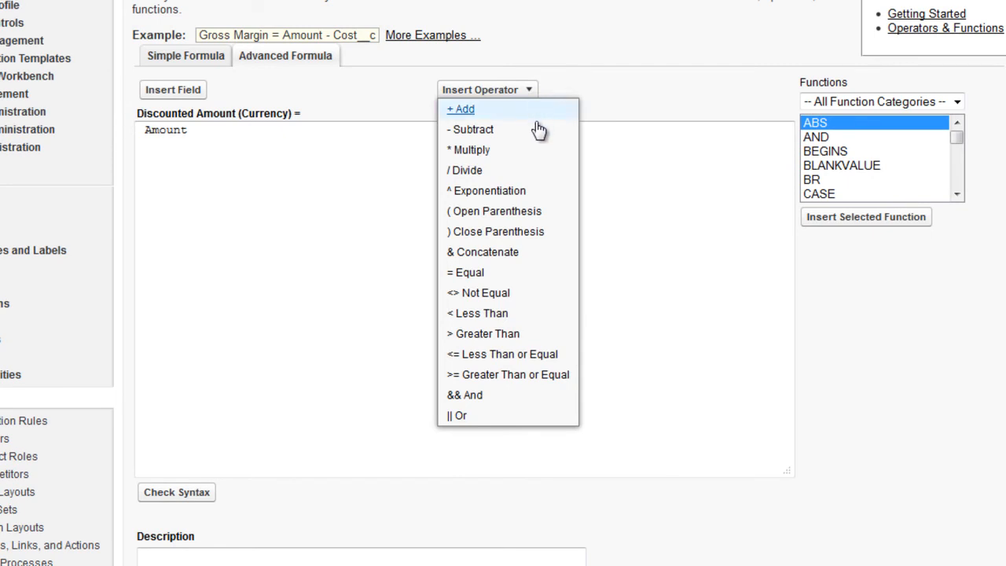
{"action": "left_click", "coordinate": [469, 149]}
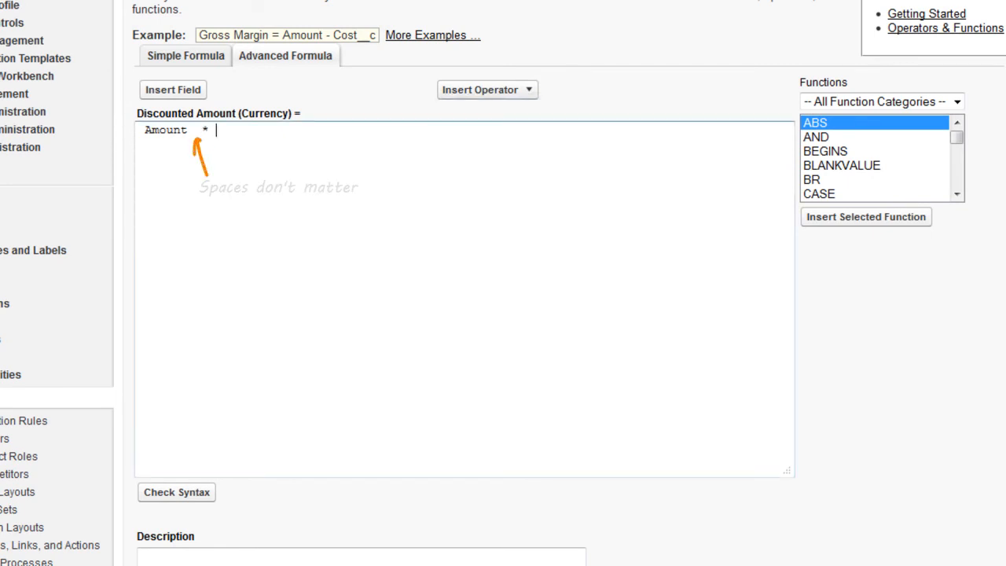
{"action": "type", "text": "0.15 )"}
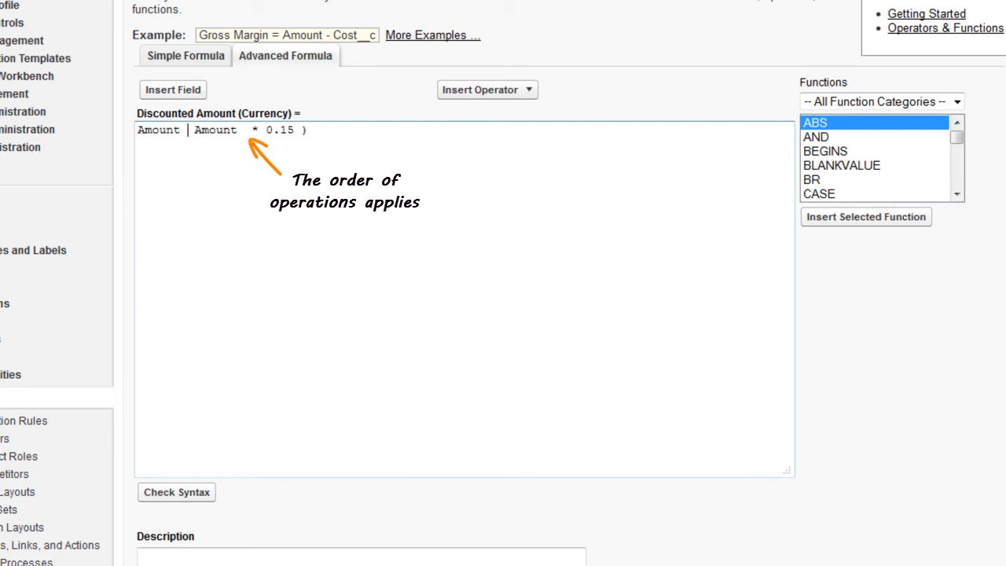
{"action": "type", "text": "- ("}
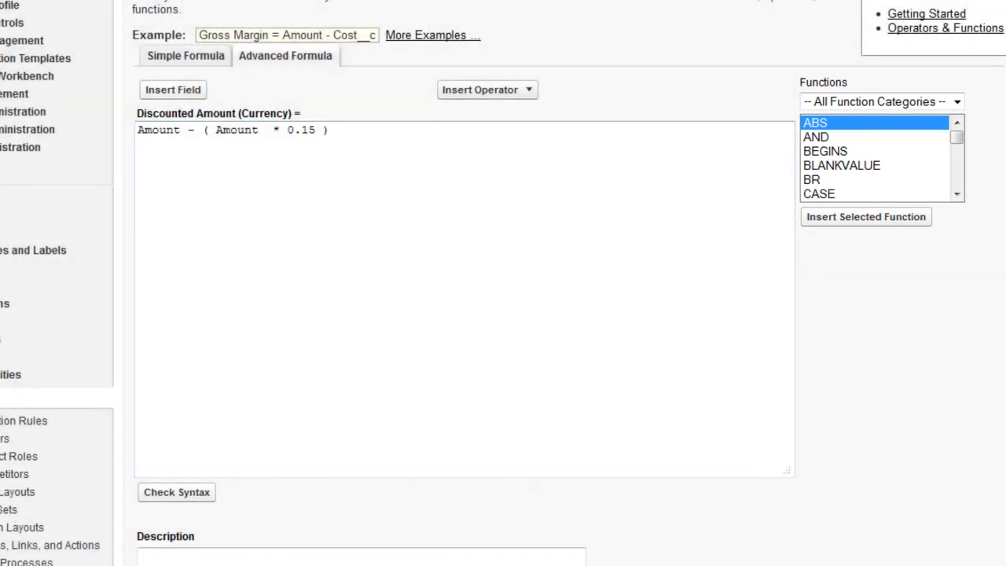
{"action": "left_click", "coordinate": [330, 129]}
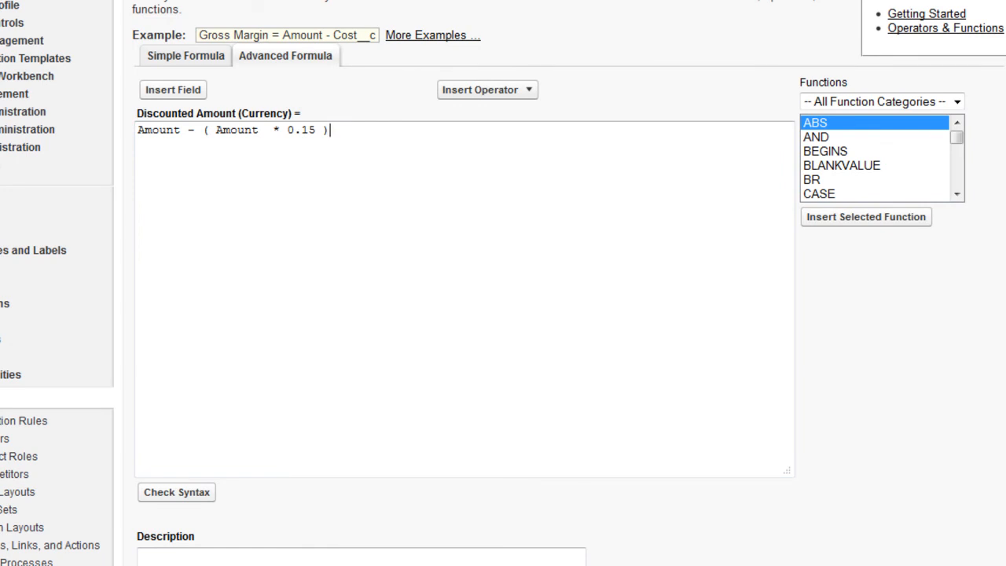
{"action": "left_click", "coordinate": [177, 492]}
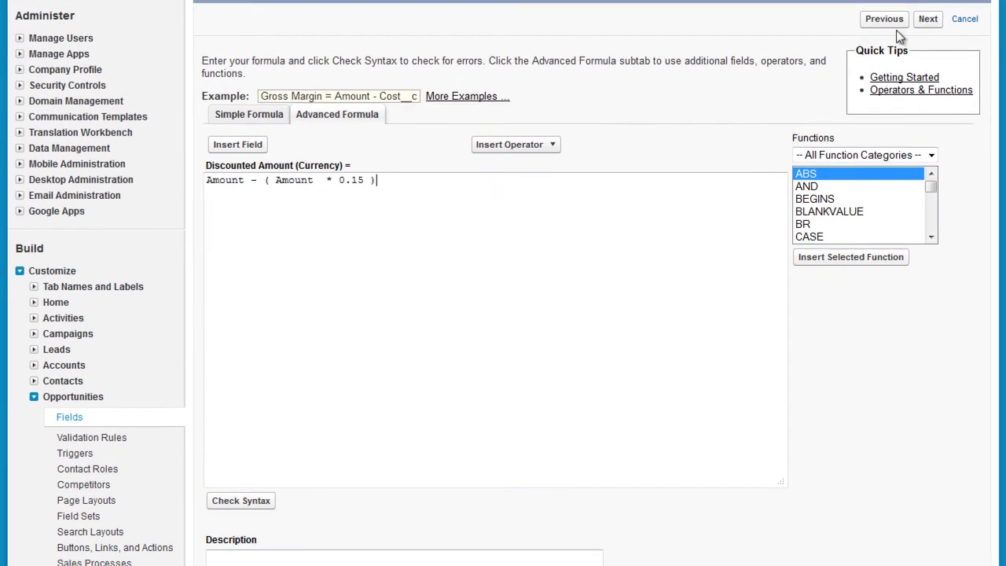
Keep default field-level security and Opportunity Layout, then save the Discounted Amount field.
{"action": "left_click", "coordinate": [928, 19]}
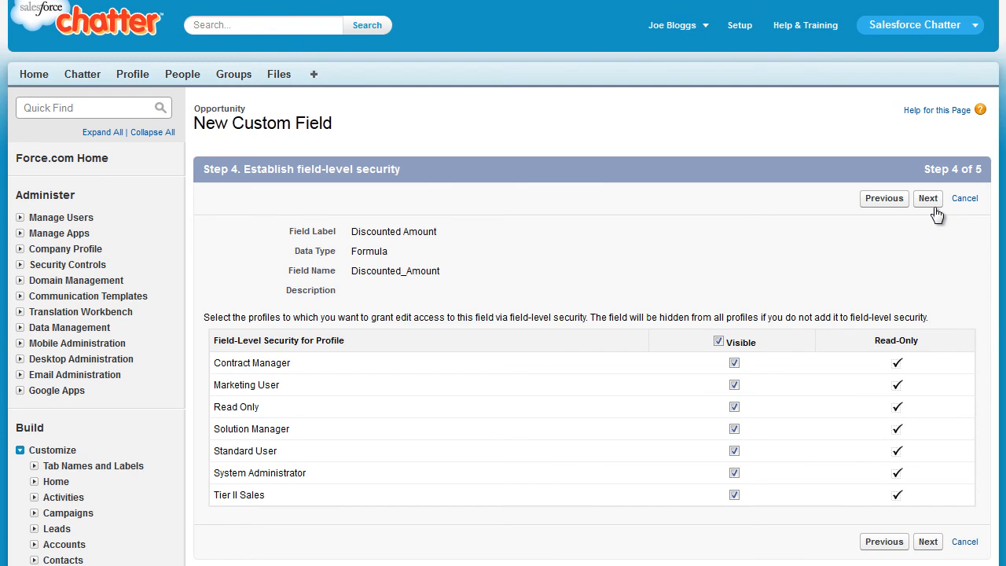
{"action": "left_click", "coordinate": [927, 198]}
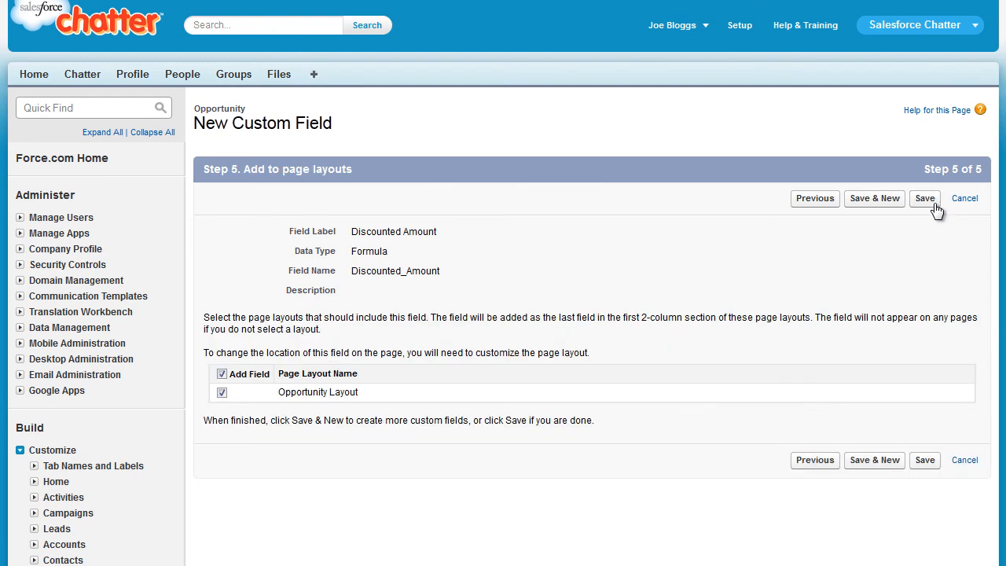
{"action": "left_click", "coordinate": [925, 198]}
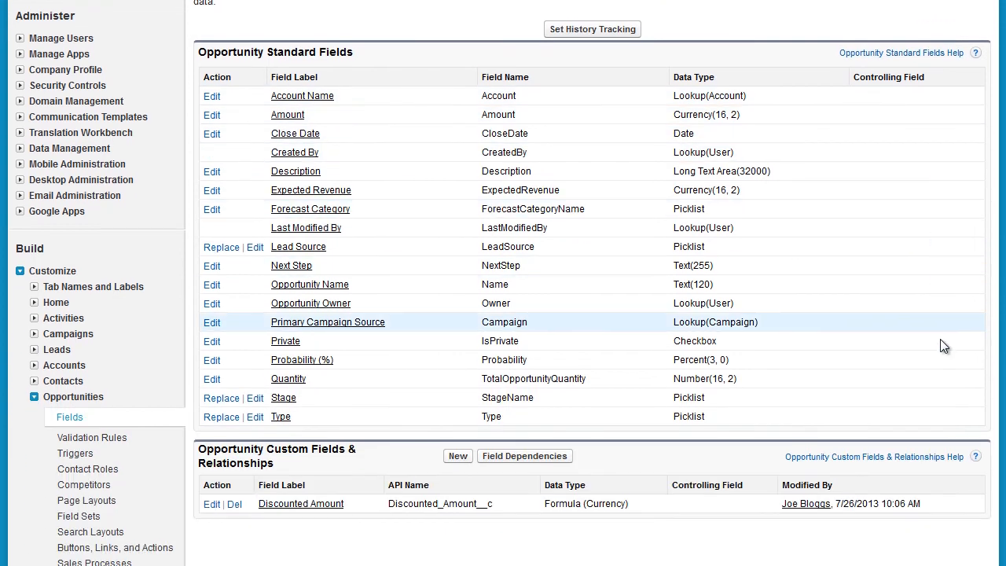